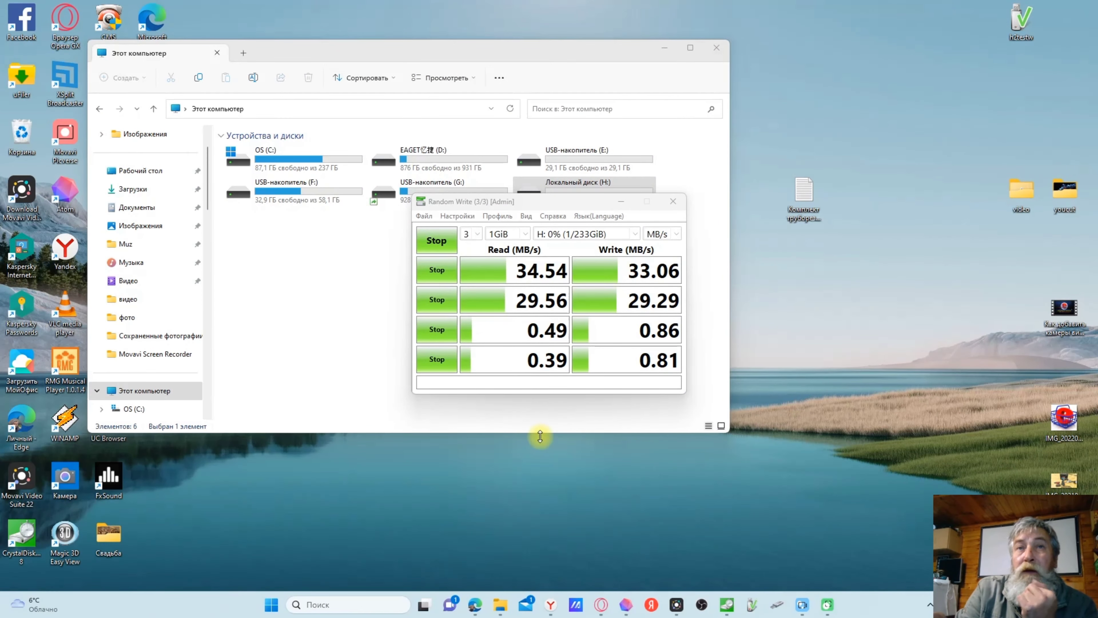
pyautogui.moveTo(521, 305)
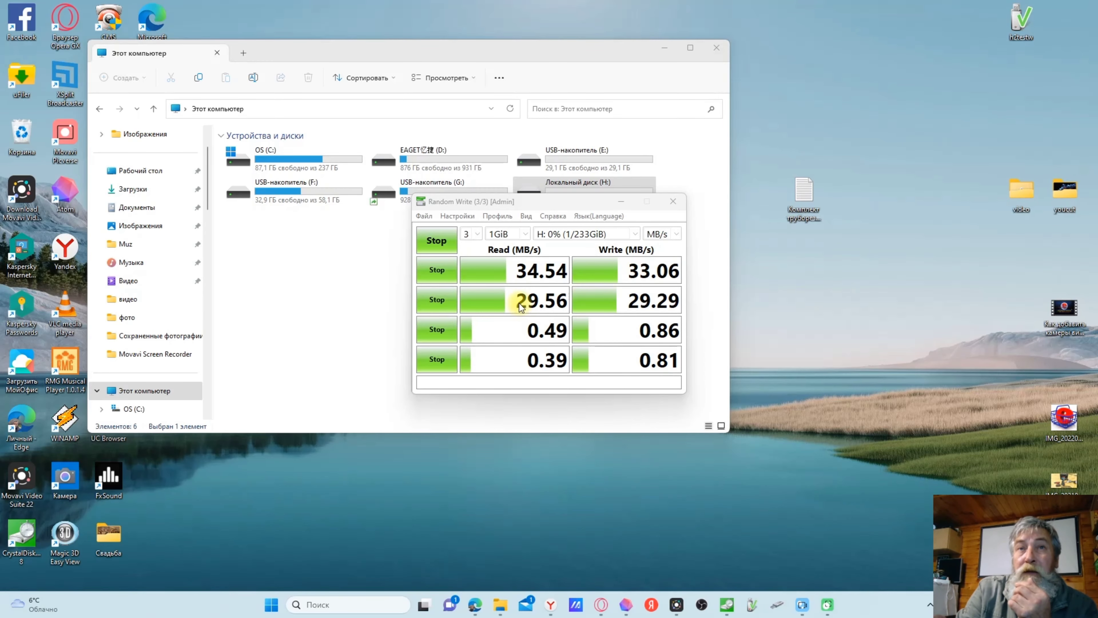